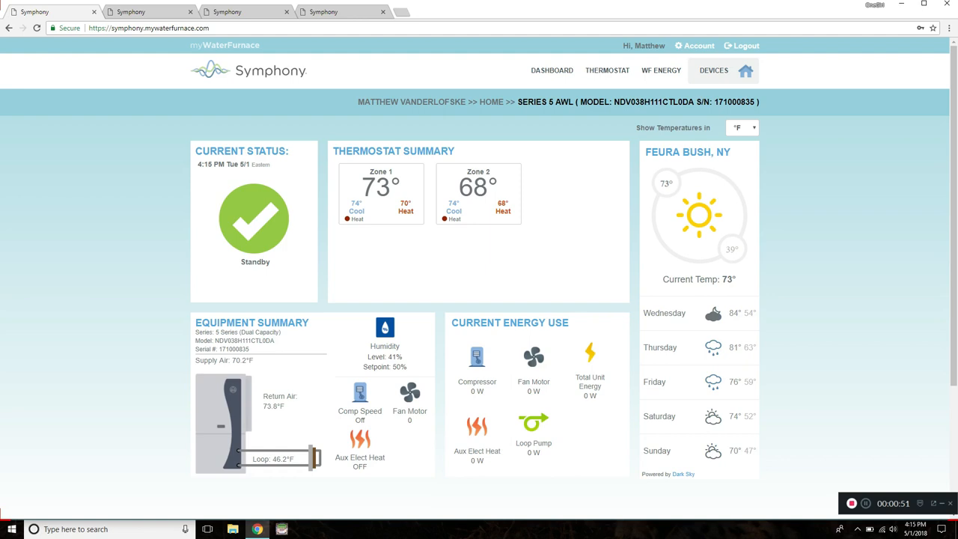
- On the Zone 1 thermostat, nudge heat to 71° and back to 70°, then browse Mode and Fan choices
{"action": "left_click", "coordinate": [605, 70]}
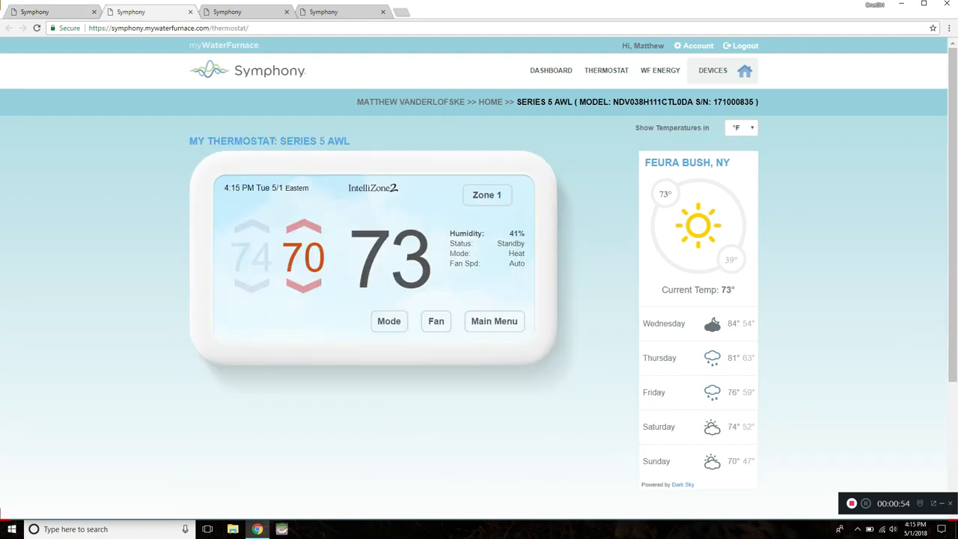
{"action": "left_click", "coordinate": [305, 232]}
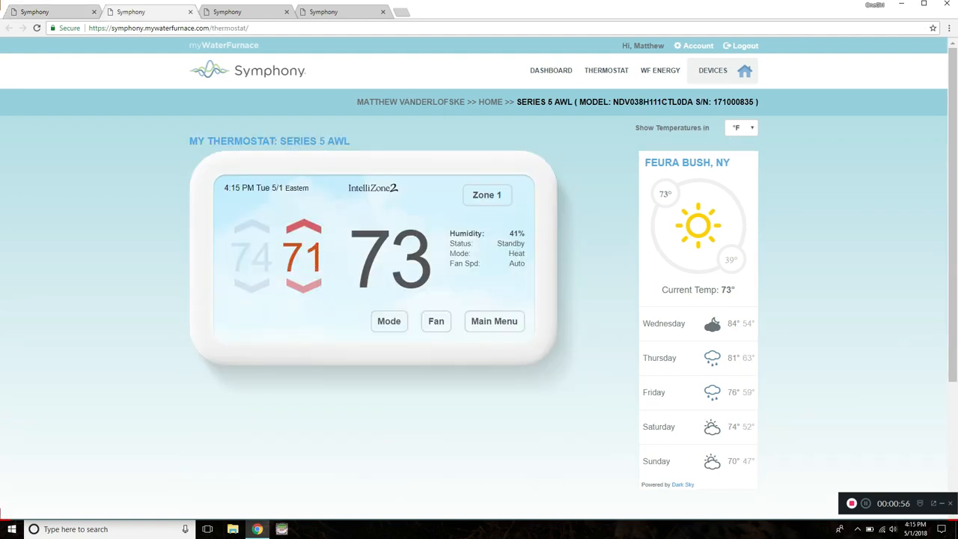
{"action": "left_click", "coordinate": [389, 321]}
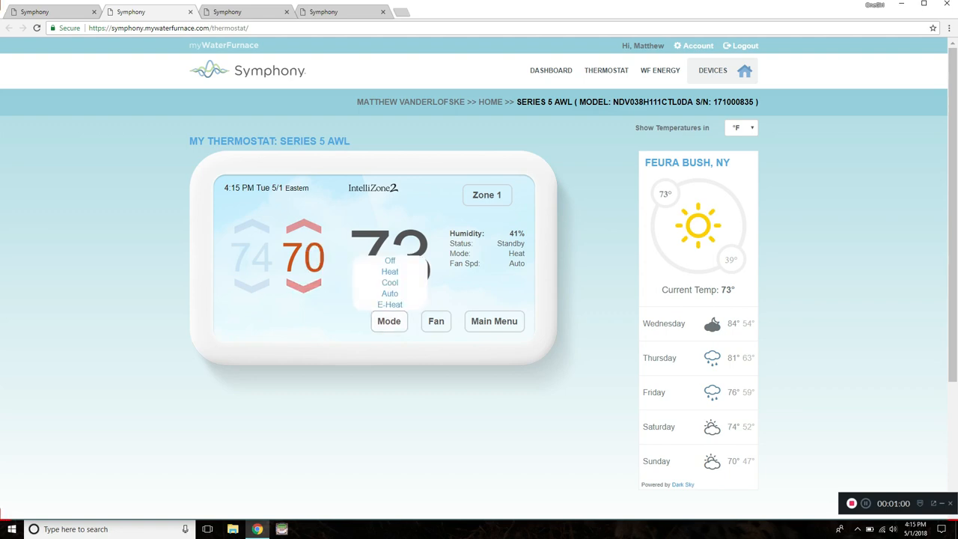
{"action": "left_click", "coordinate": [436, 322]}
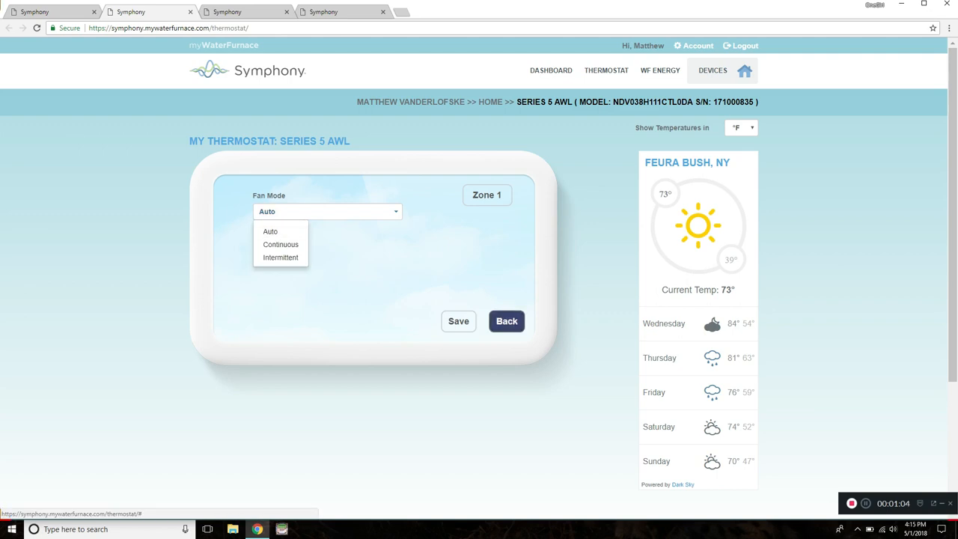
{"action": "left_click", "coordinate": [507, 321]}
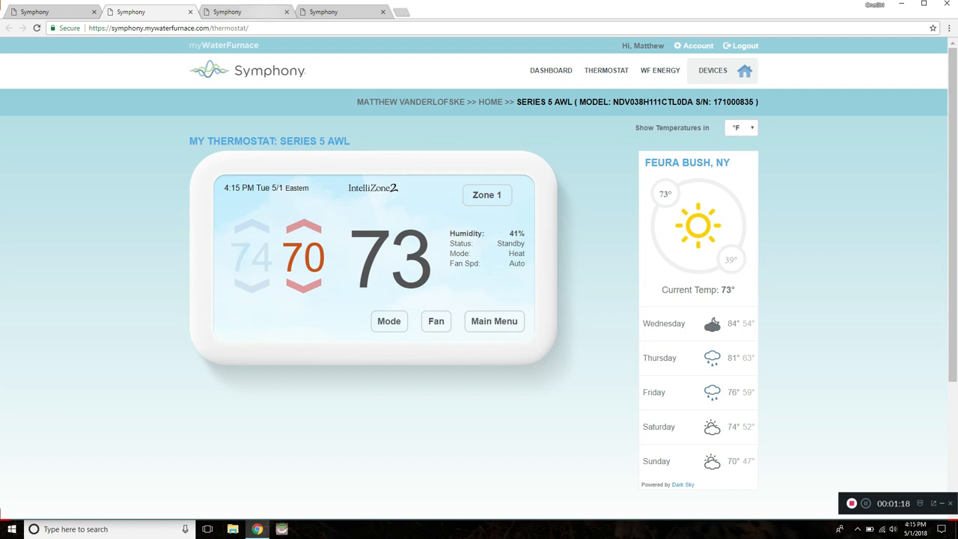
- Show the WF Energy monthly power chart with heating, cooling, aux heat and fan usage
{"action": "left_click", "coordinate": [658, 70]}
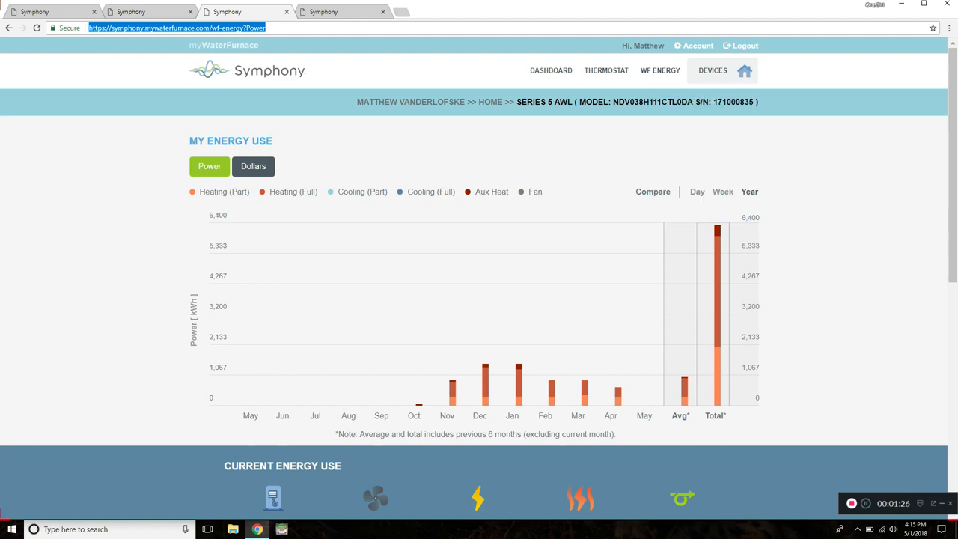
{"action": "mouse_move", "coordinate": [480, 374]}
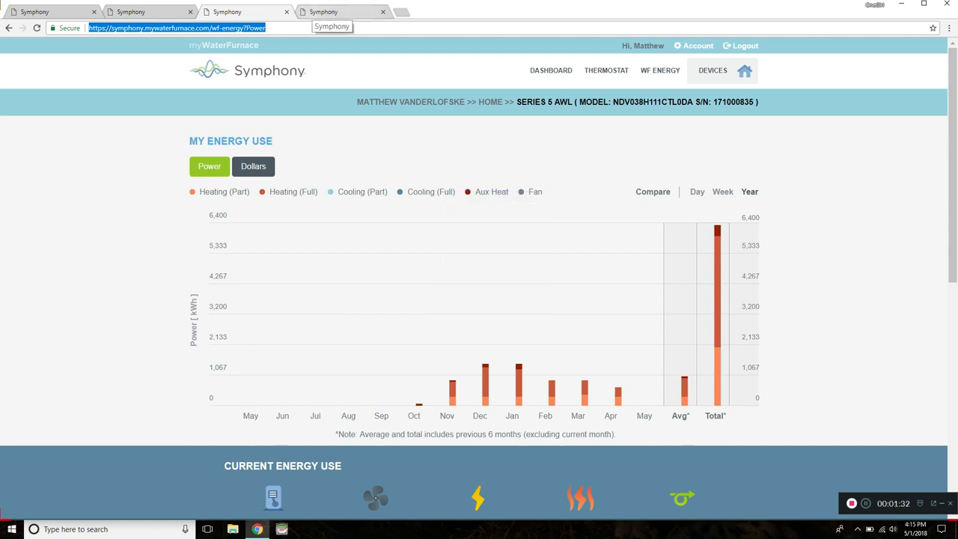
- Switch the energy chart to Dollars view at $0.13 per kWh
{"action": "left_click", "coordinate": [253, 167]}
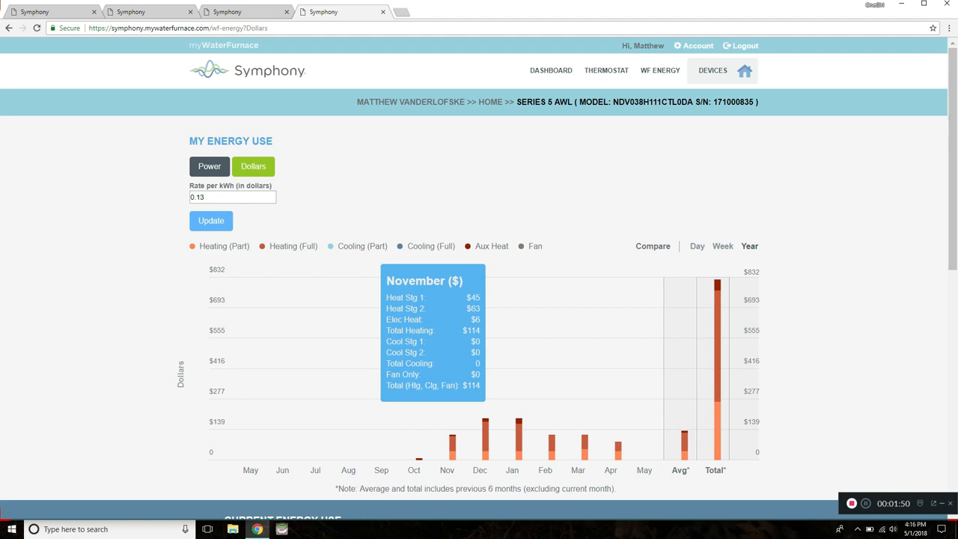
{"action": "mouse_move", "coordinate": [480, 437]}
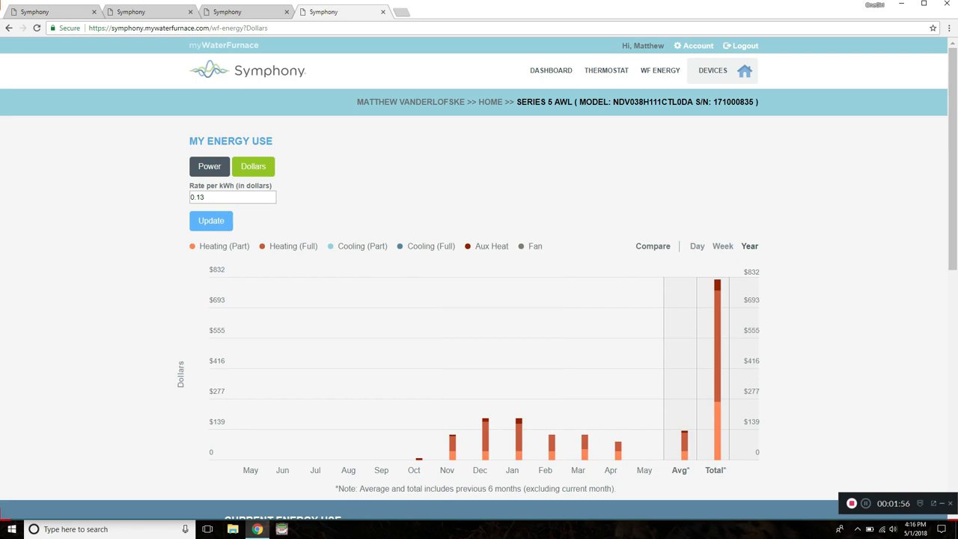
{"action": "mouse_move", "coordinate": [545, 446]}
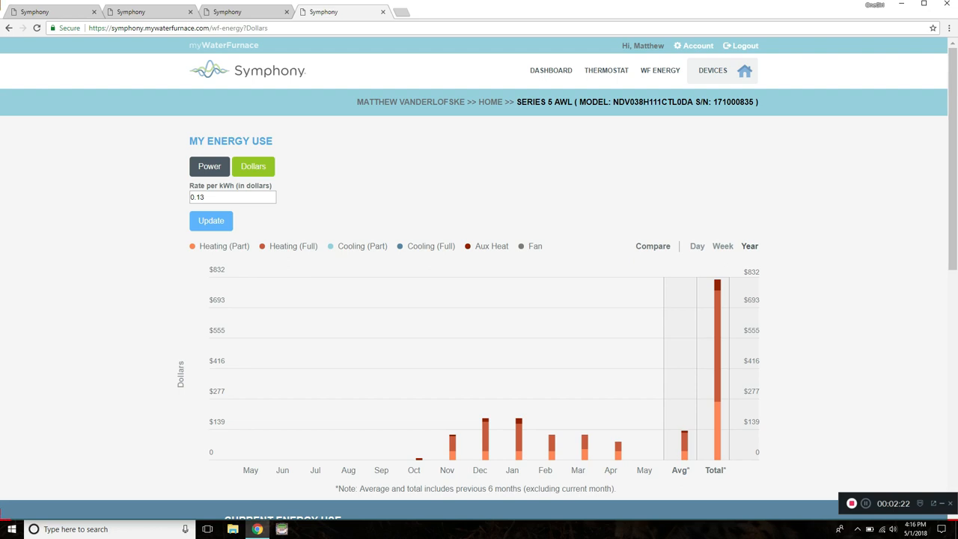
- Change the rate per kWh to 0.055, then go back to the dashboard overview
{"action": "left_click", "coordinate": [232, 197]}
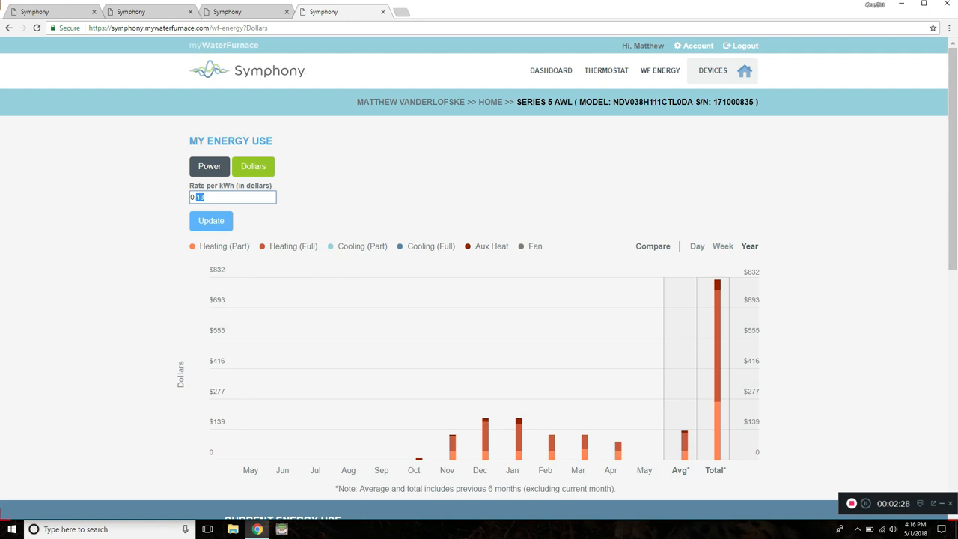
{"action": "type", "text": "0.055"}
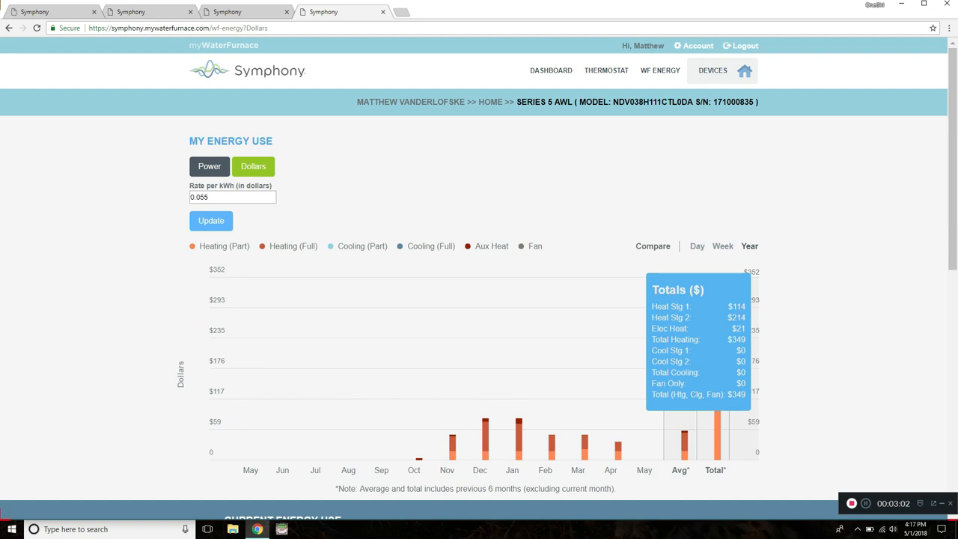
{"action": "mouse_move", "coordinate": [704, 427]}
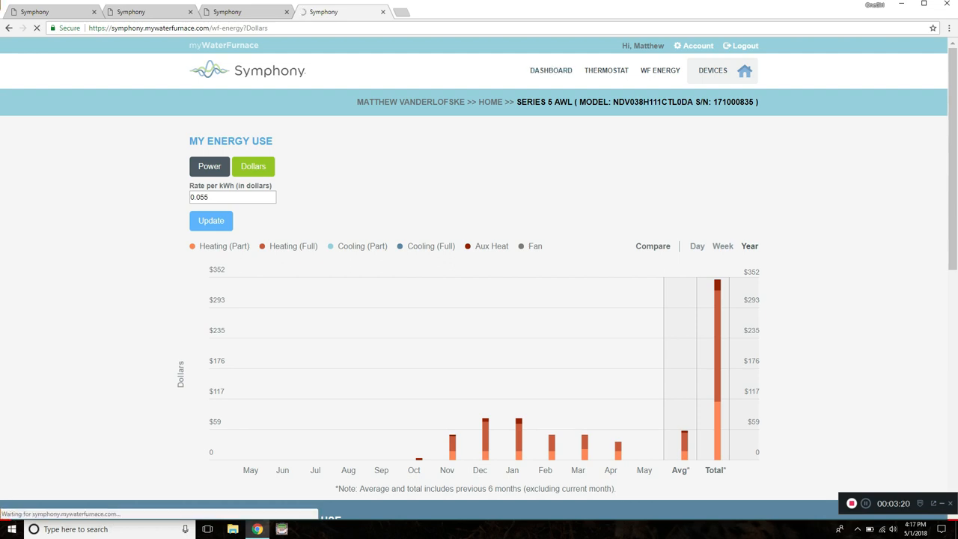
{"action": "left_click", "coordinate": [550, 71]}
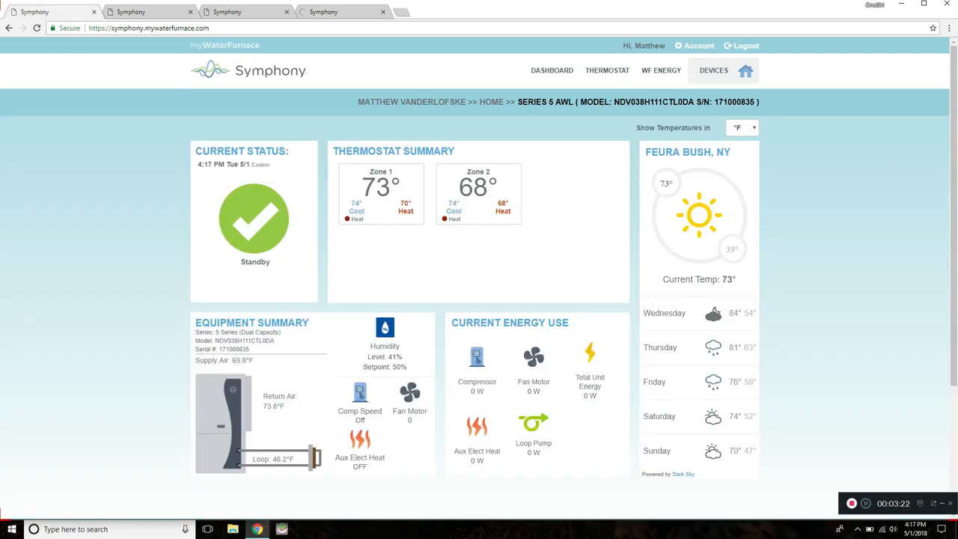